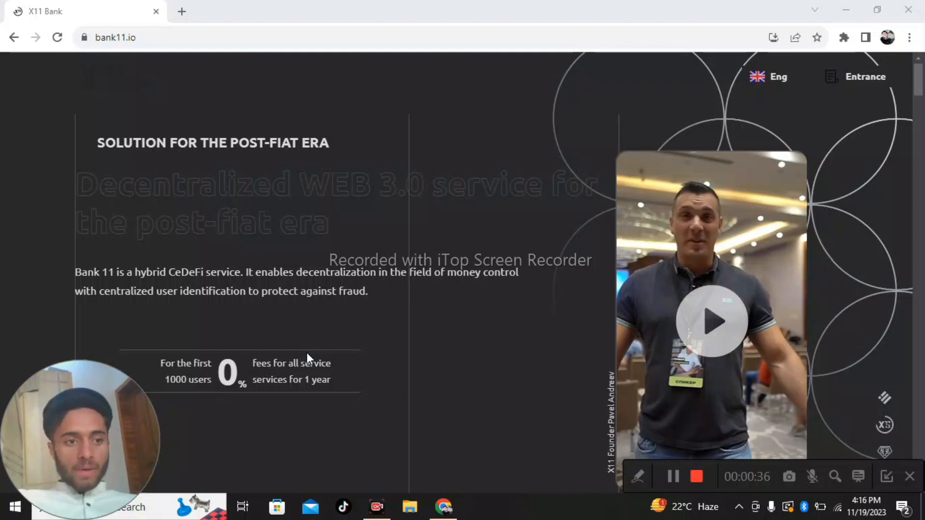
Scroll past the hero and app download area to the instant registration, quick transfers, low fees list
{"action": "scroll", "scroll_direction": "down", "scroll_amount": 3}
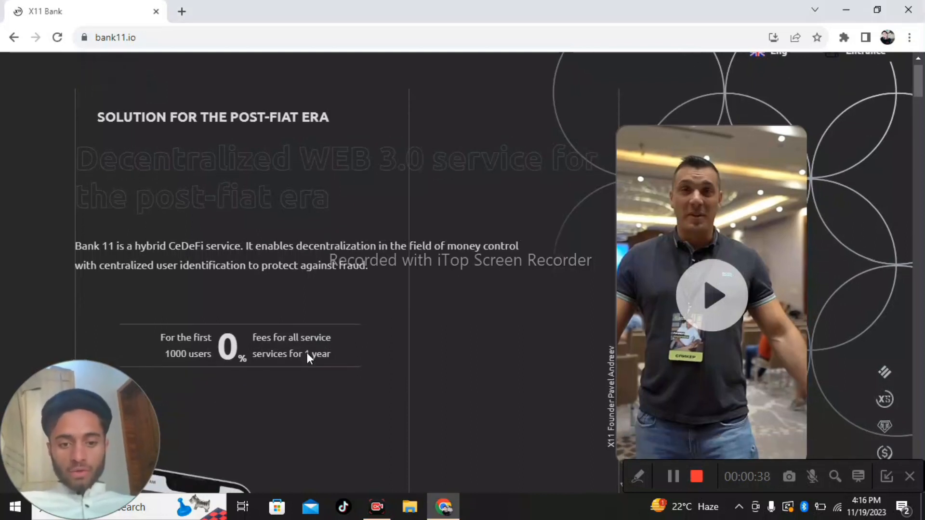
{"action": "scroll", "scroll_direction": "down", "scroll_amount": 3}
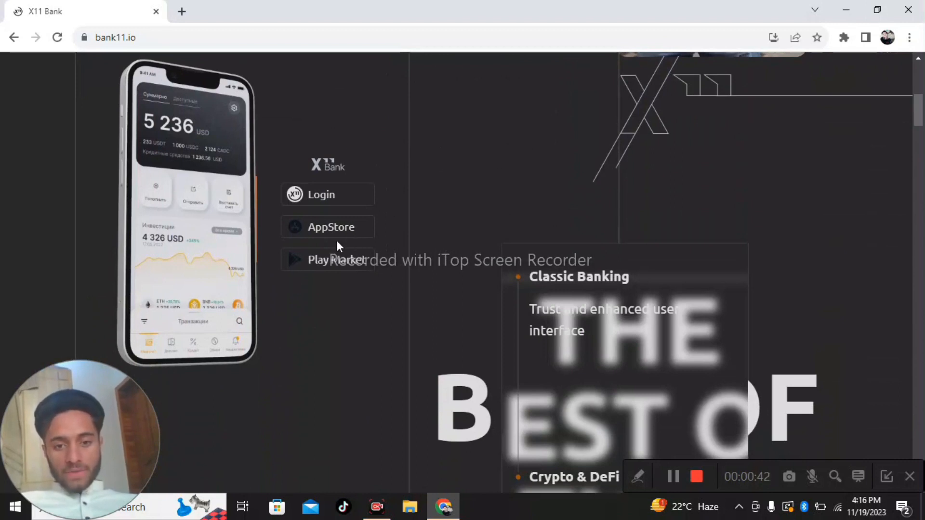
{"action": "mouse_move", "coordinate": [403, 193]}
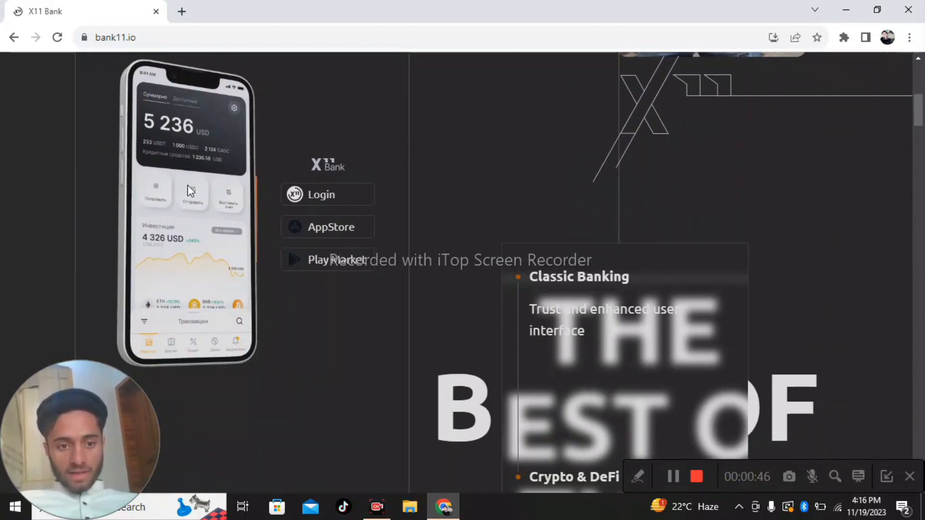
{"action": "mouse_move", "coordinate": [150, 175]}
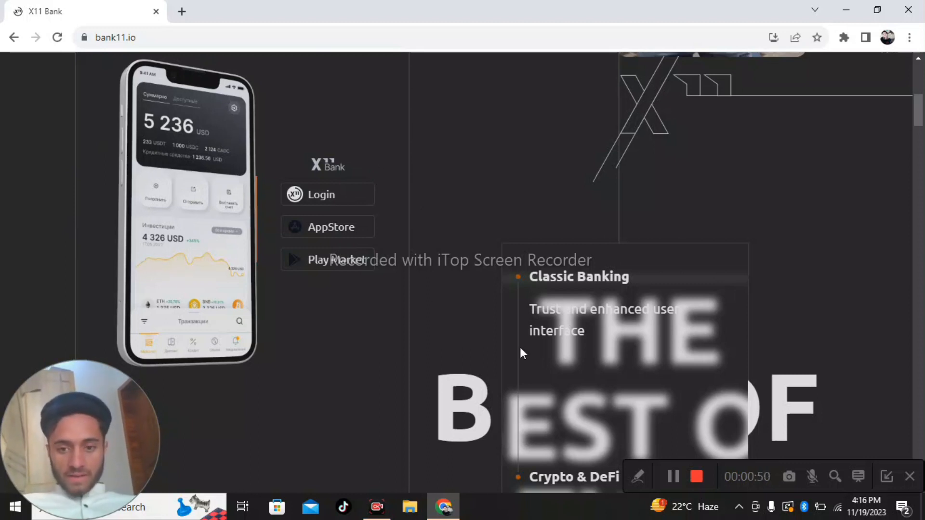
{"action": "scroll", "scroll_direction": "down", "scroll_amount": 3}
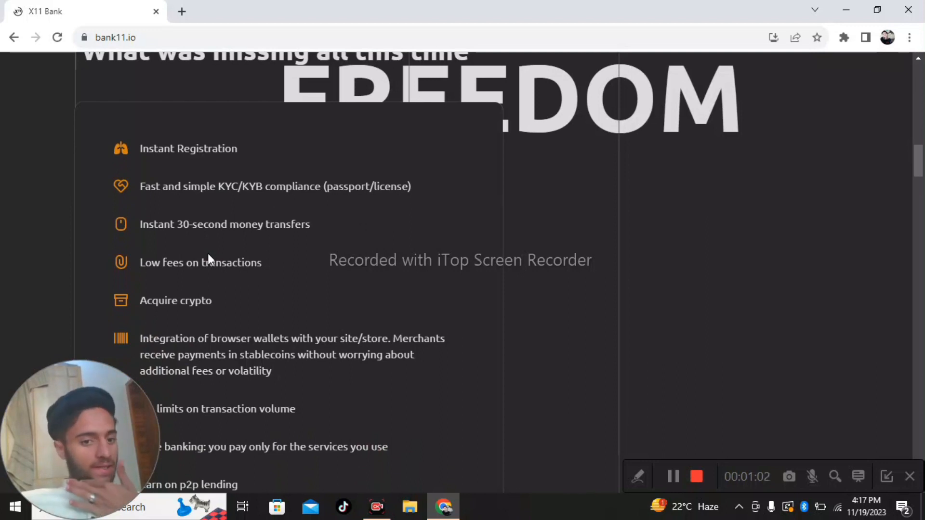
Scroll past the remaining features to the Legal Reliability block on English law and smart contracts
{"action": "scroll", "scroll_direction": "down", "scroll_amount": 3}
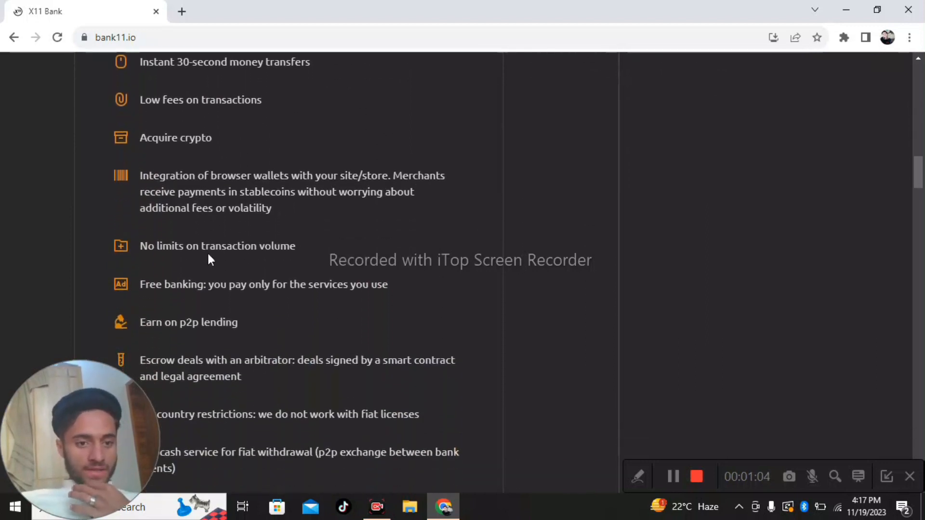
{"action": "scroll", "scroll_direction": "down", "scroll_amount": 3}
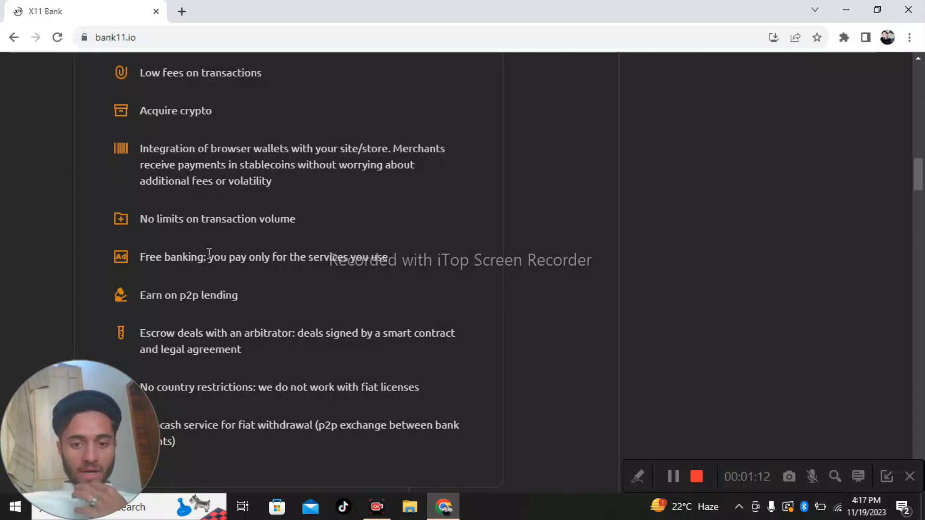
{"action": "scroll", "scroll_direction": "down", "scroll_amount": 3}
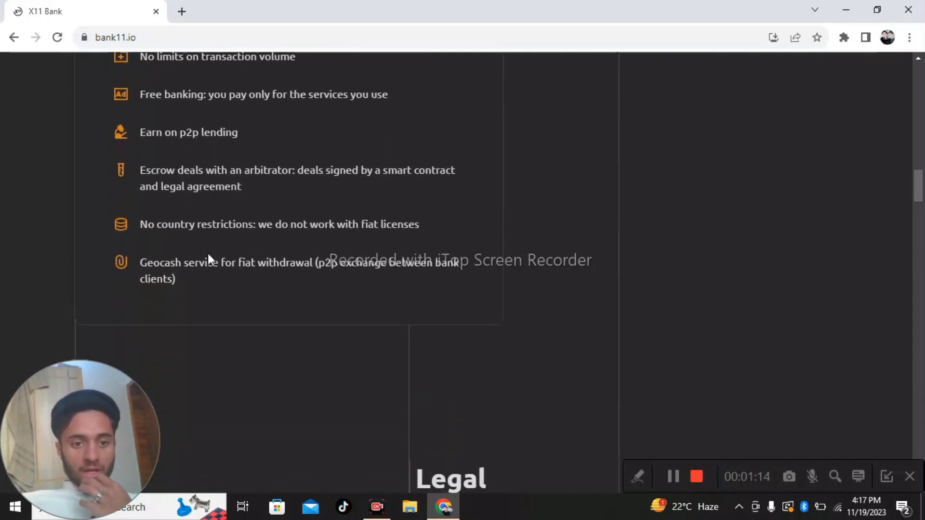
{"action": "scroll", "scroll_direction": "down", "scroll_amount": 3}
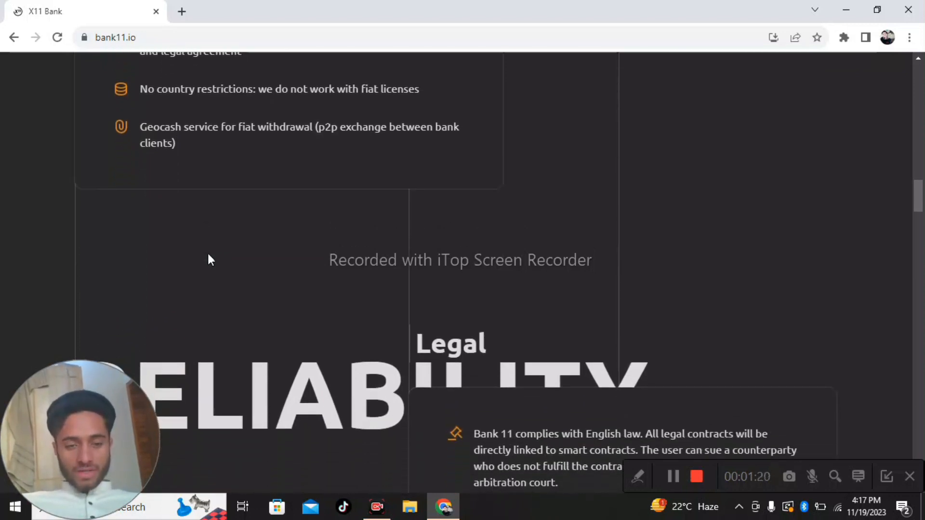
{"action": "scroll", "scroll_direction": "down", "scroll_amount": 3}
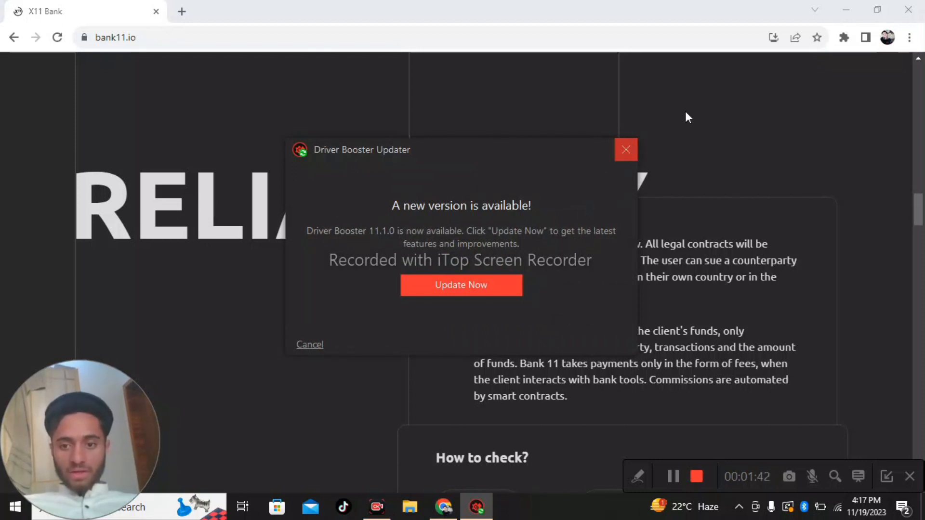
{"action": "mouse_move", "coordinate": [618, 176]}
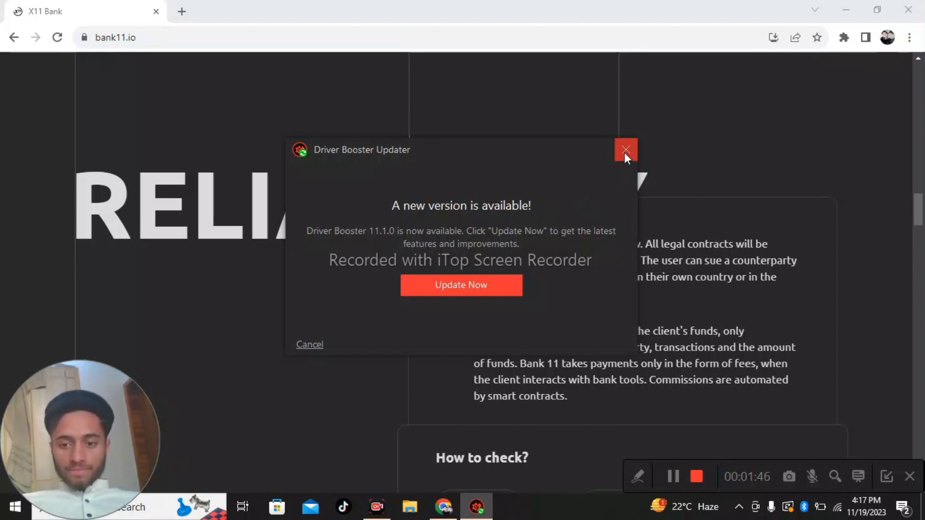
Dismiss the Driver Booster update notice and close the not-responding updater
{"action": "left_click", "coordinate": [625, 149]}
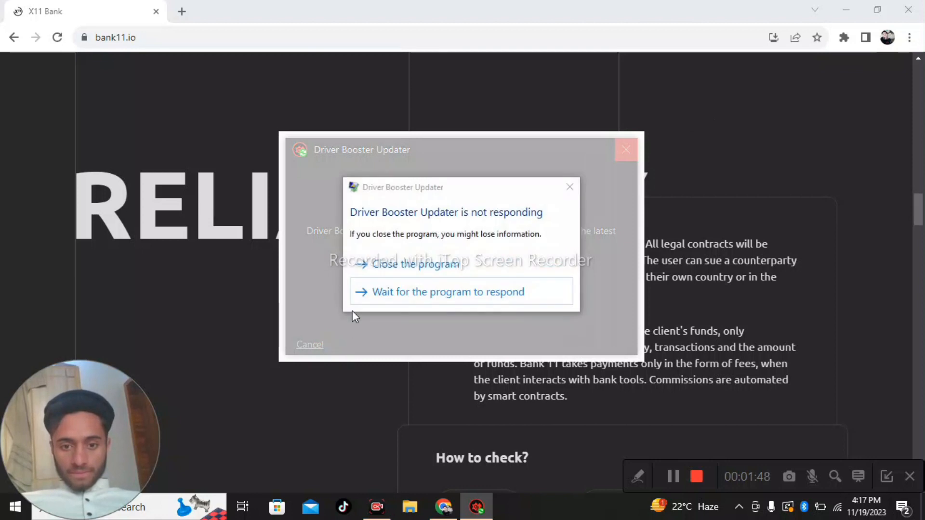
{"action": "left_click", "coordinate": [417, 264]}
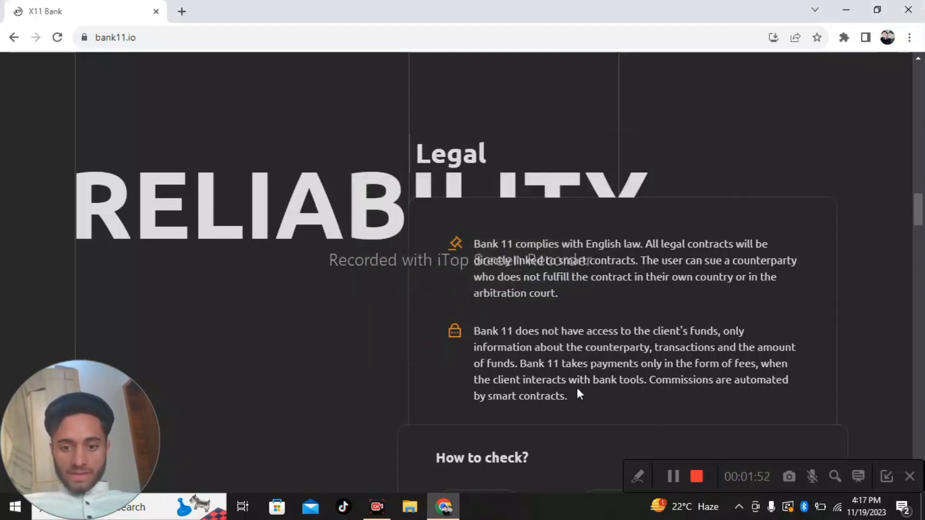
Scroll past the How to check? links to the services list ending with escrow and the whitepaper link
{"action": "scroll", "scroll_direction": "down", "scroll_amount": 3}
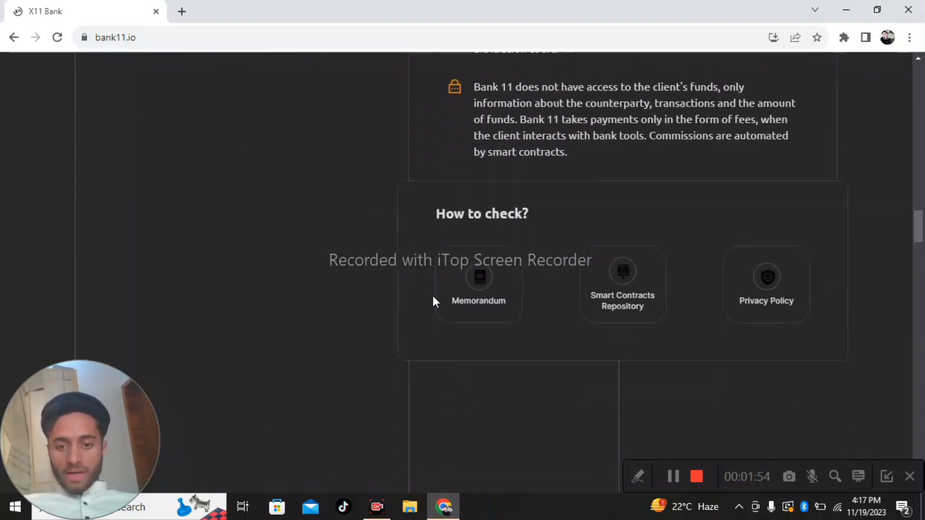
{"action": "mouse_move", "coordinate": [831, 314]}
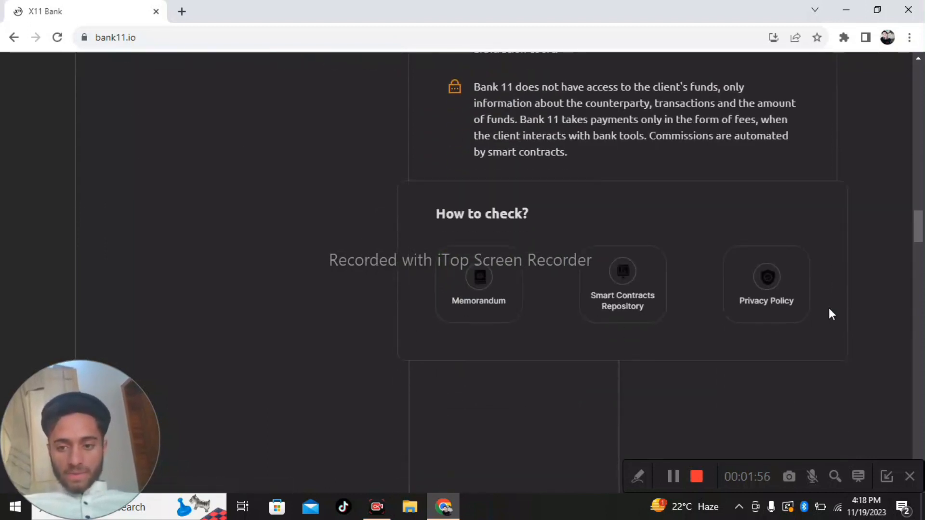
{"action": "scroll", "scroll_direction": "down", "scroll_amount": 3}
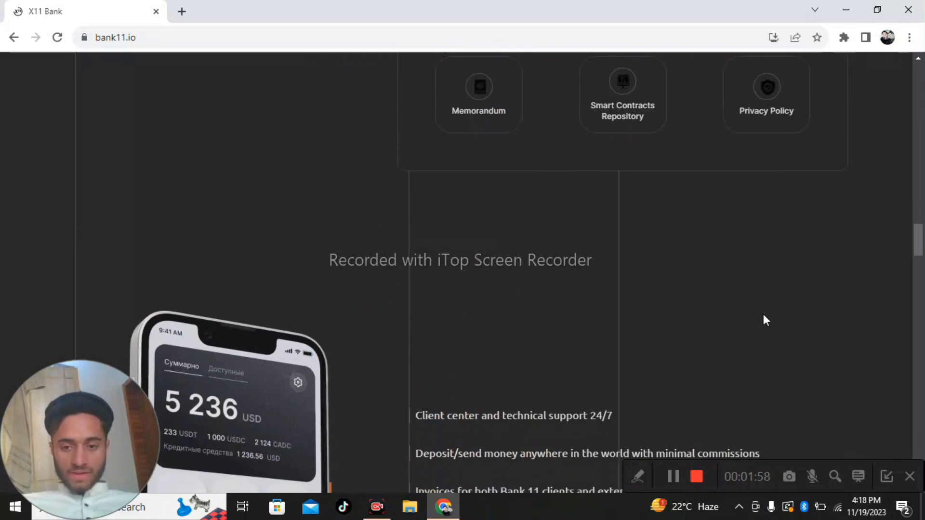
{"action": "scroll", "scroll_direction": "down", "scroll_amount": 3}
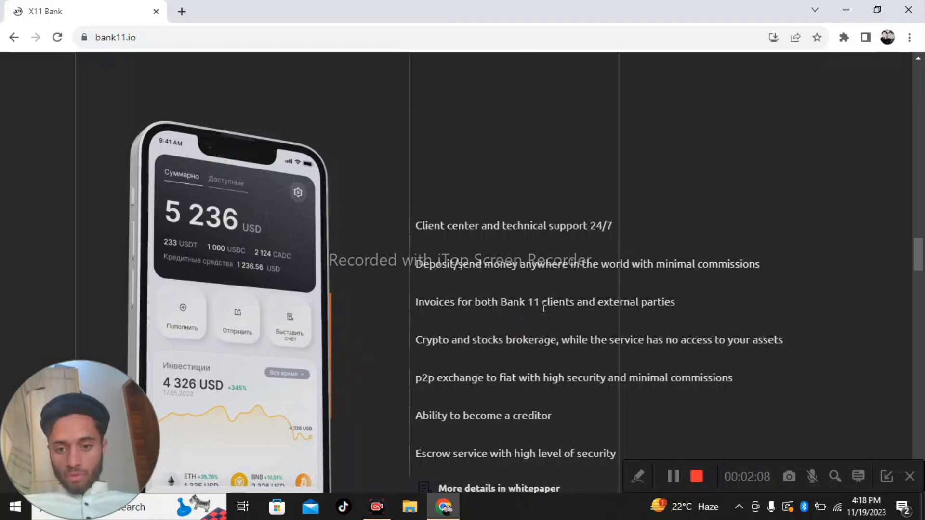
{"action": "mouse_move", "coordinate": [605, 378]}
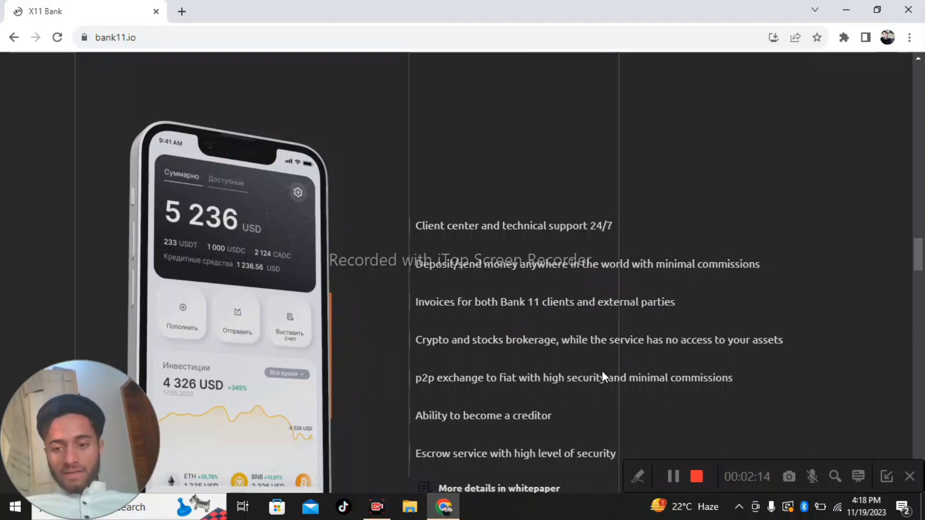
{"action": "mouse_move", "coordinate": [752, 378]}
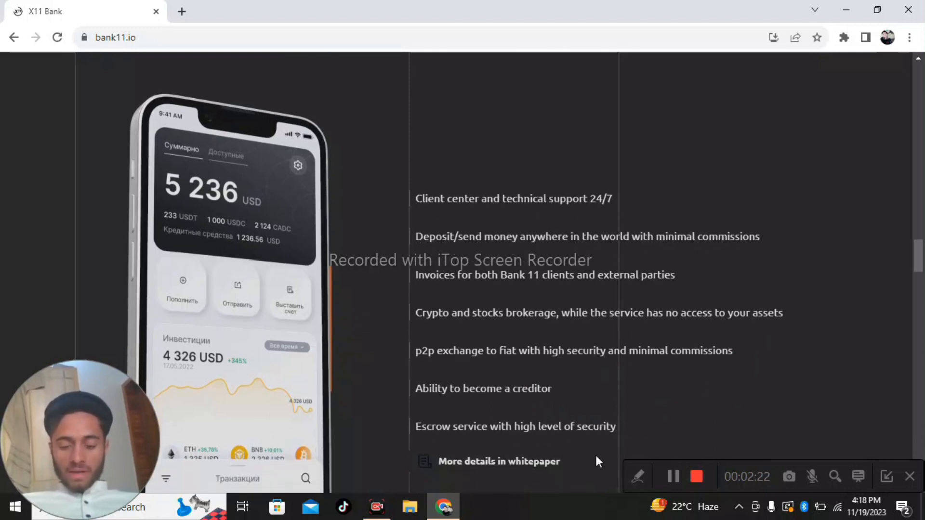
{"action": "scroll", "scroll_direction": "down", "scroll_amount": 3}
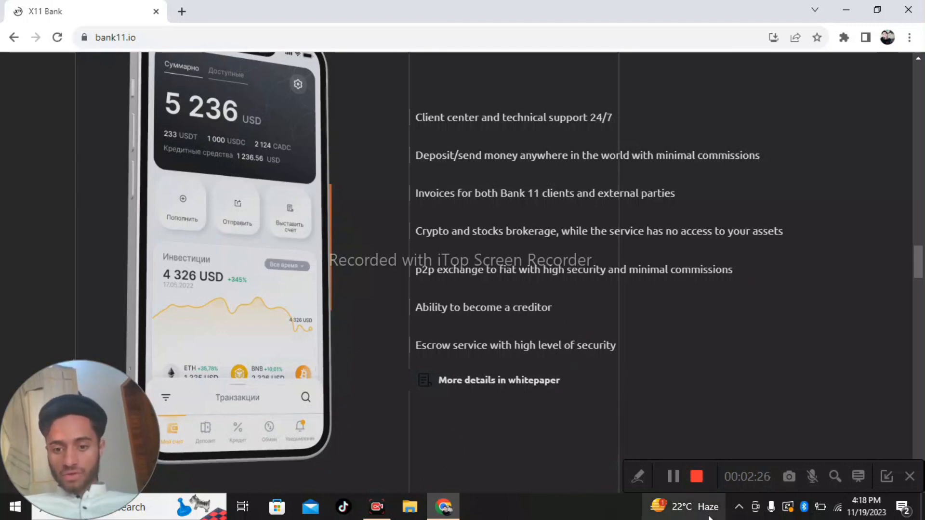
Scroll to the What's the benefit? table comparing X11 Bank with a classic bank
{"action": "scroll", "scroll_direction": "down", "scroll_amount": 3}
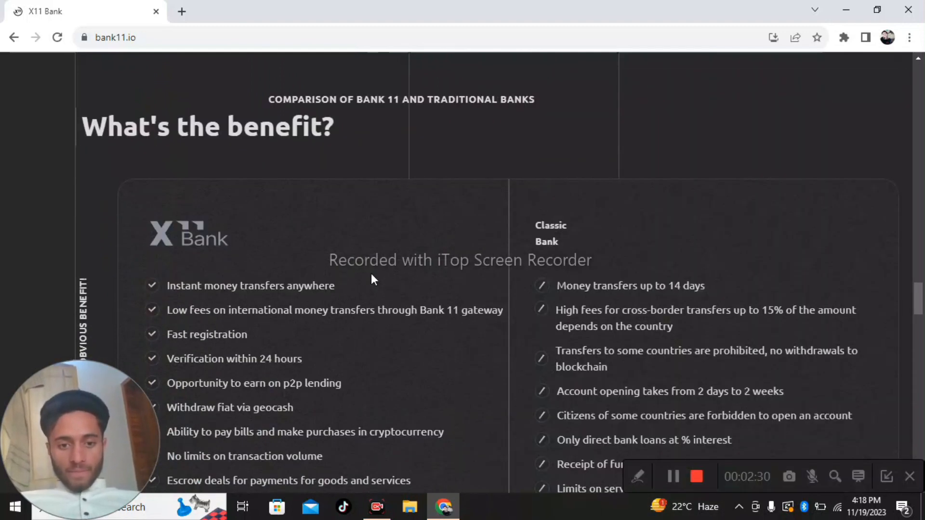
{"action": "mouse_move", "coordinate": [691, 335]}
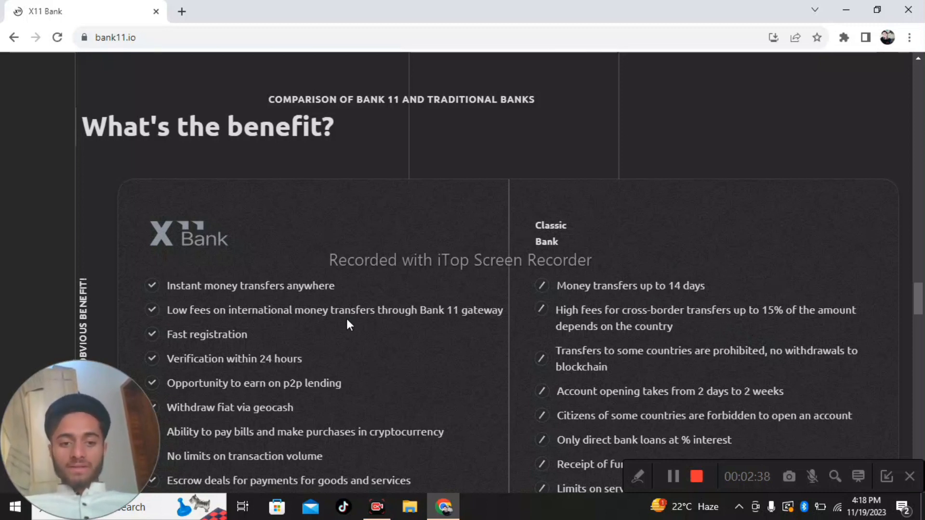
{"action": "mouse_move", "coordinate": [758, 383]}
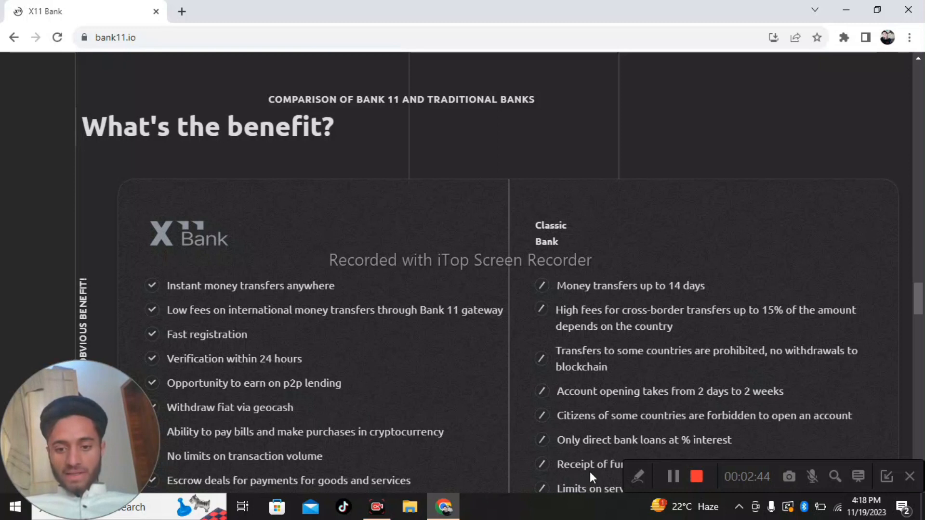
{"action": "mouse_move", "coordinate": [52, 22]}
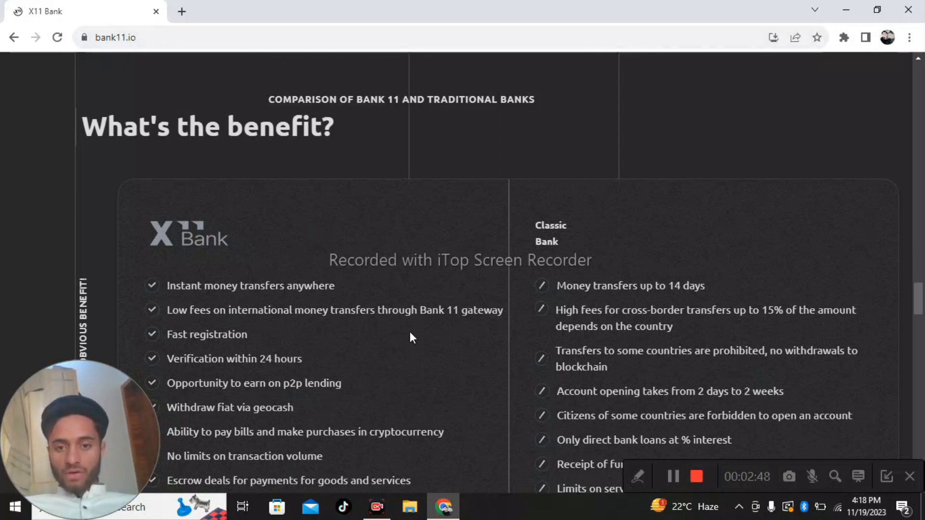
Scroll past the Roadmap to the 'Staking: how does it work?' ROI tiers up to 30%
{"action": "scroll", "scroll_direction": "down", "scroll_amount": 3}
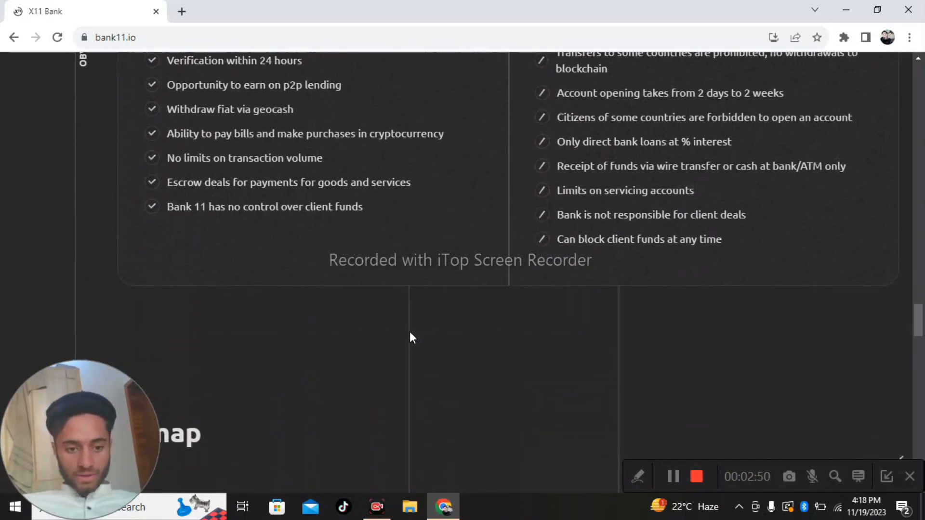
{"action": "scroll", "scroll_direction": "down", "scroll_amount": 3}
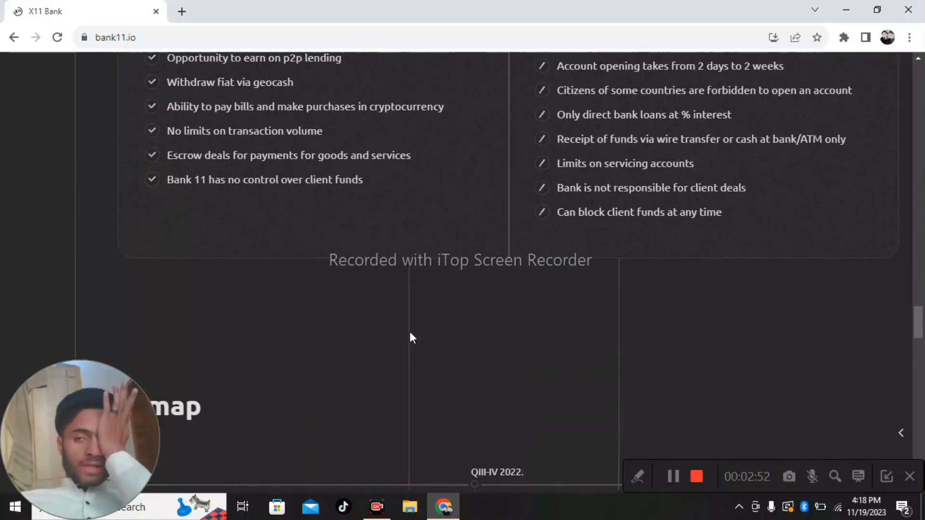
{"action": "scroll", "scroll_direction": "down", "scroll_amount": 3}
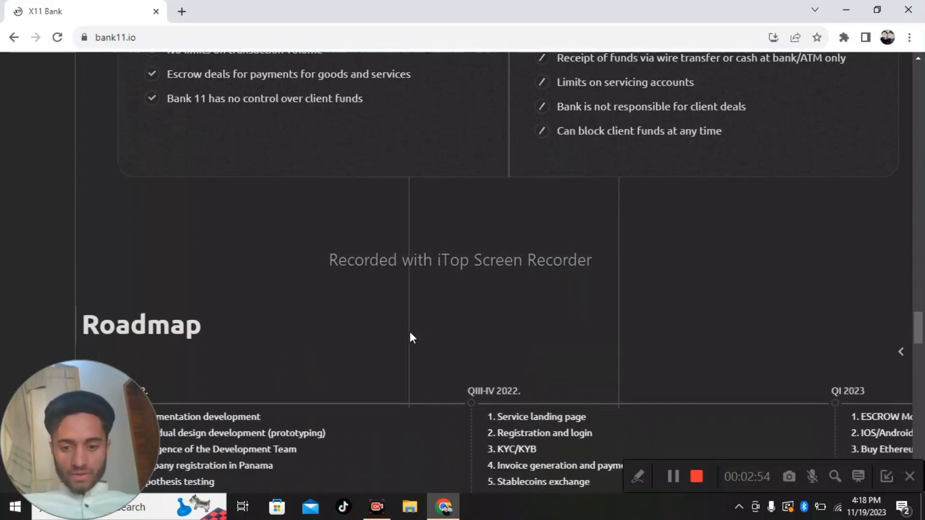
{"action": "scroll", "scroll_direction": "down", "scroll_amount": 3}
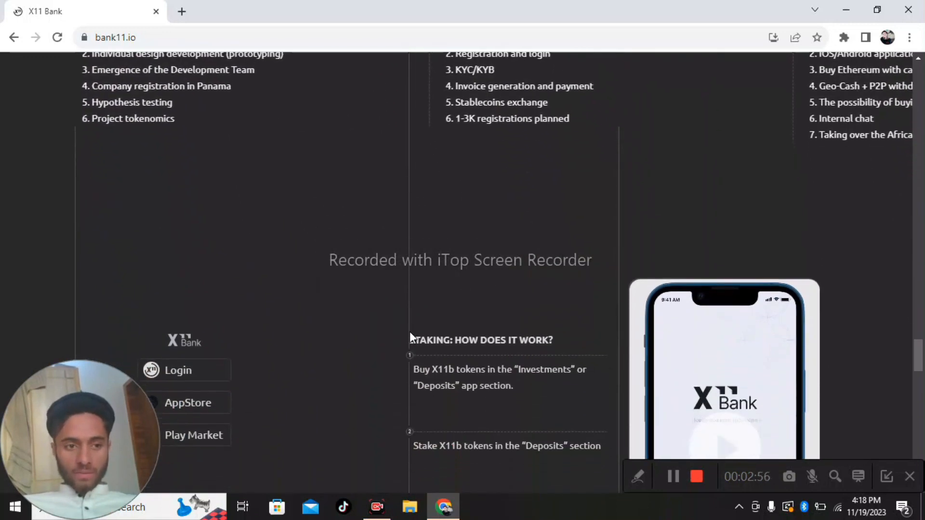
{"action": "scroll", "scroll_direction": "down", "scroll_amount": 3}
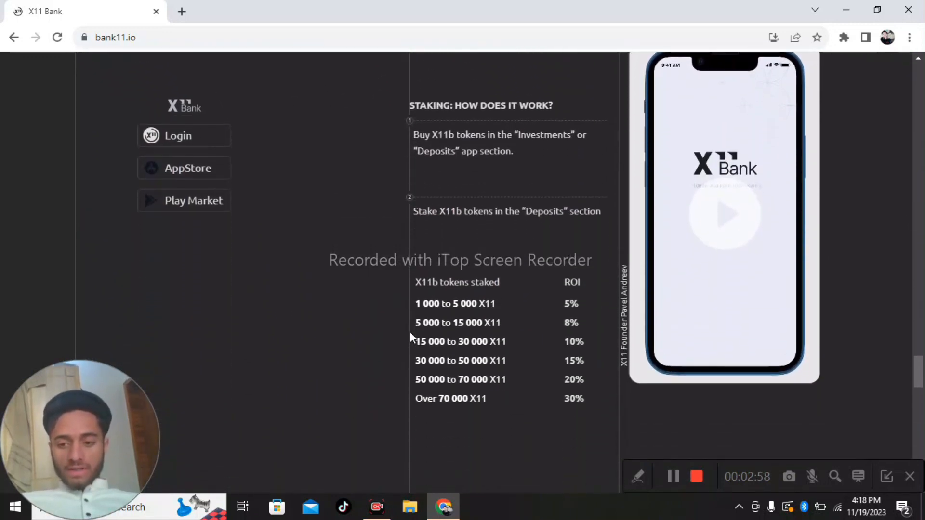
{"action": "scroll", "scroll_direction": "down", "scroll_amount": 3}
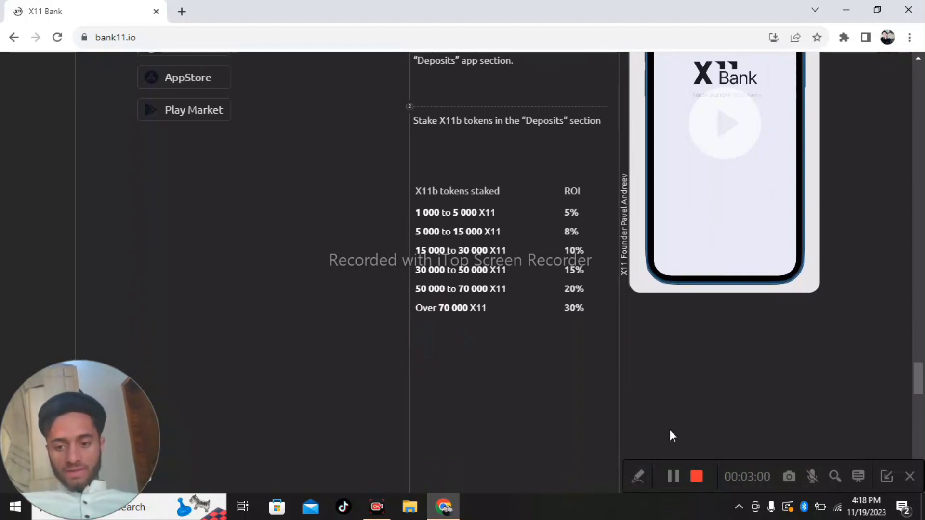